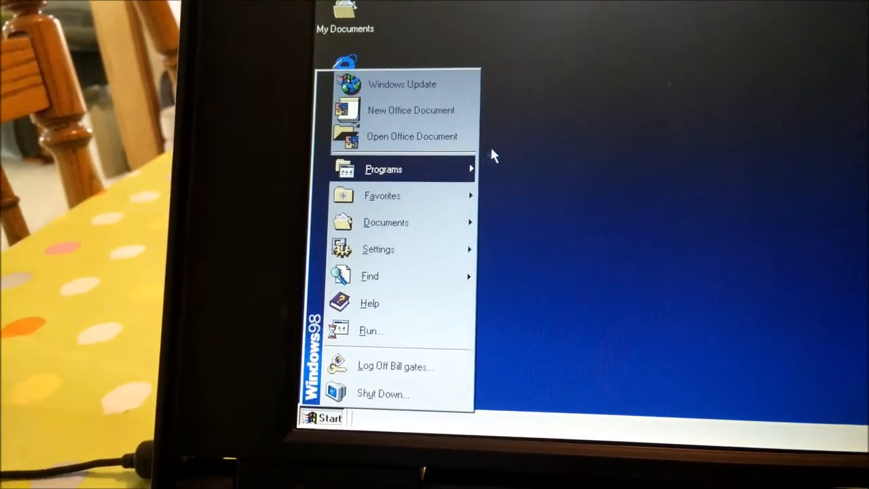
Open the Programs list from the Start menu to reach MSN Messenger 6.0.
click(384, 169)
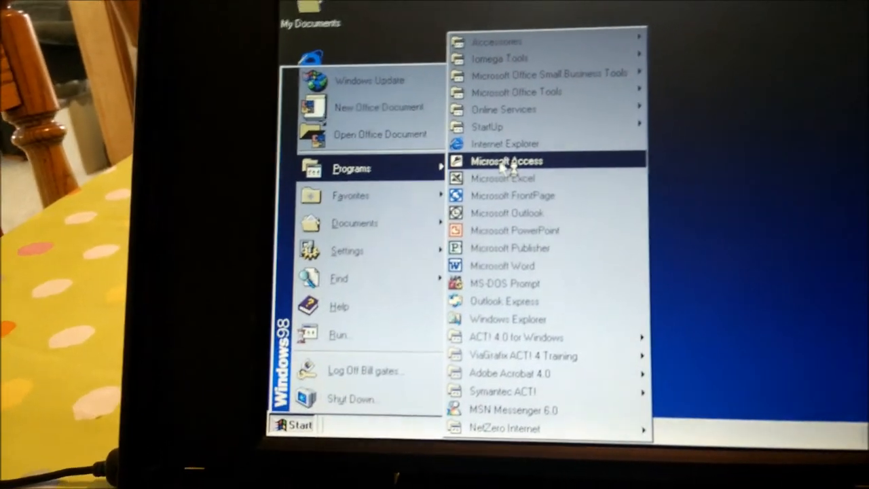
mouse_move(513, 245)
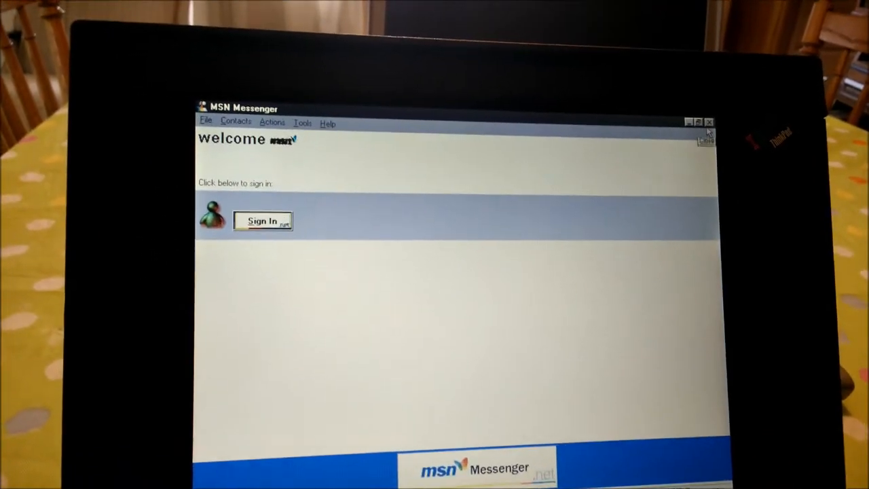
Close the MSN Messenger welcome window.
click(709, 122)
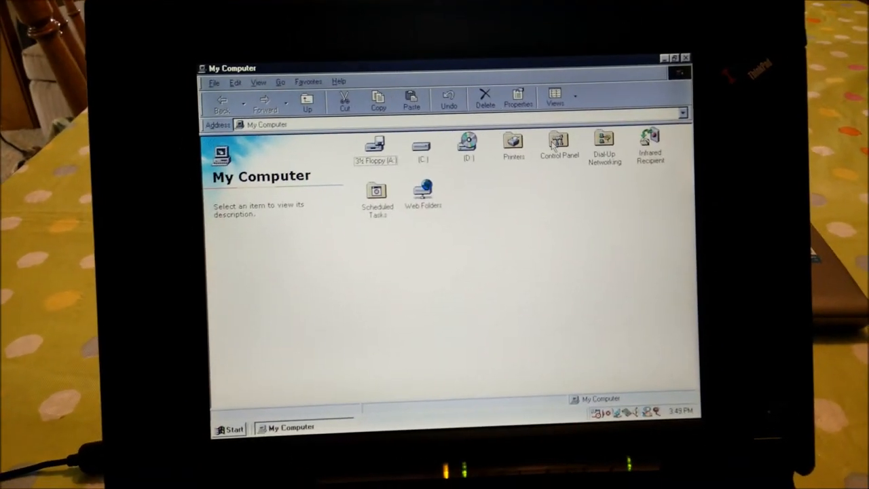
Open Control Panel from the My Computer window.
click(558, 142)
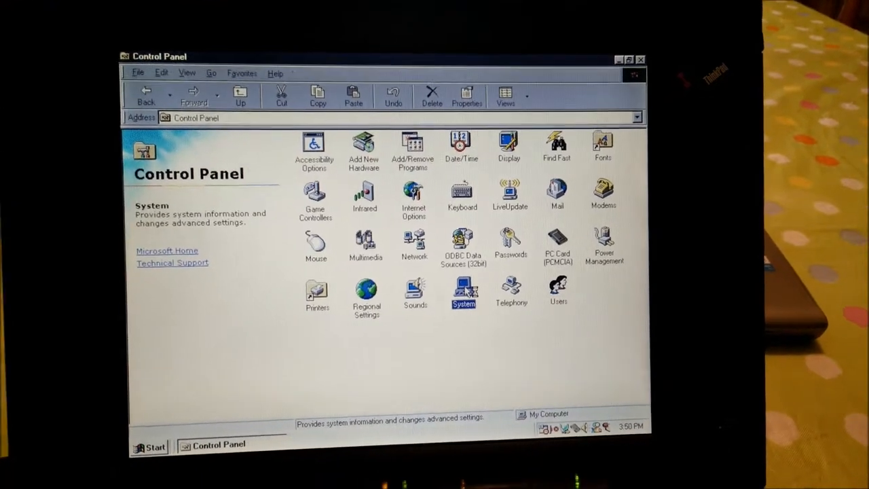
Open System Properties from Control Panel and view the Device Manager hardware list.
double_click(462, 292)
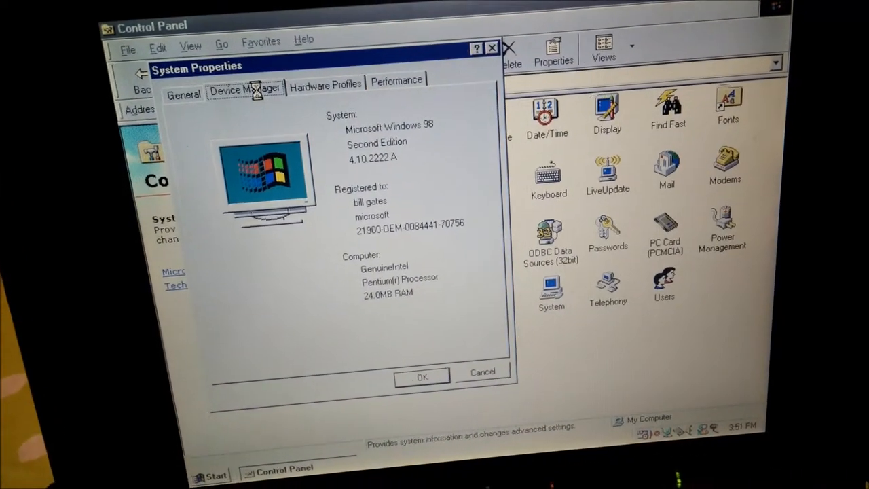
click(246, 89)
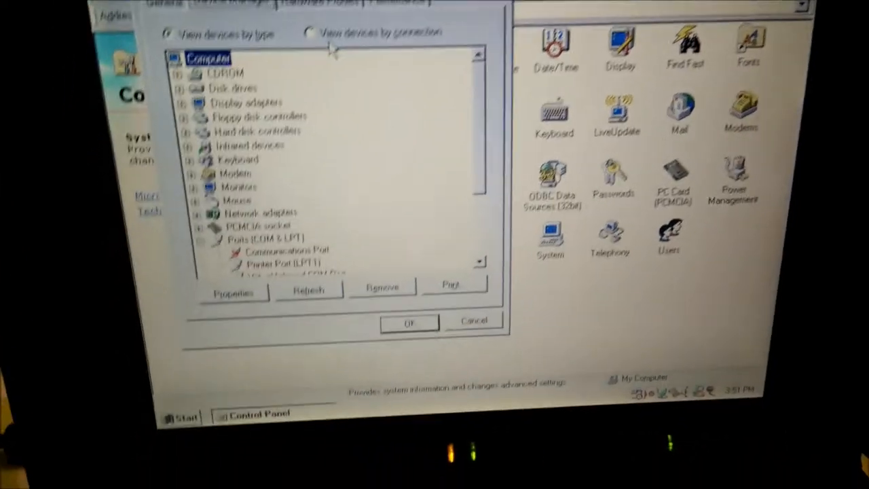